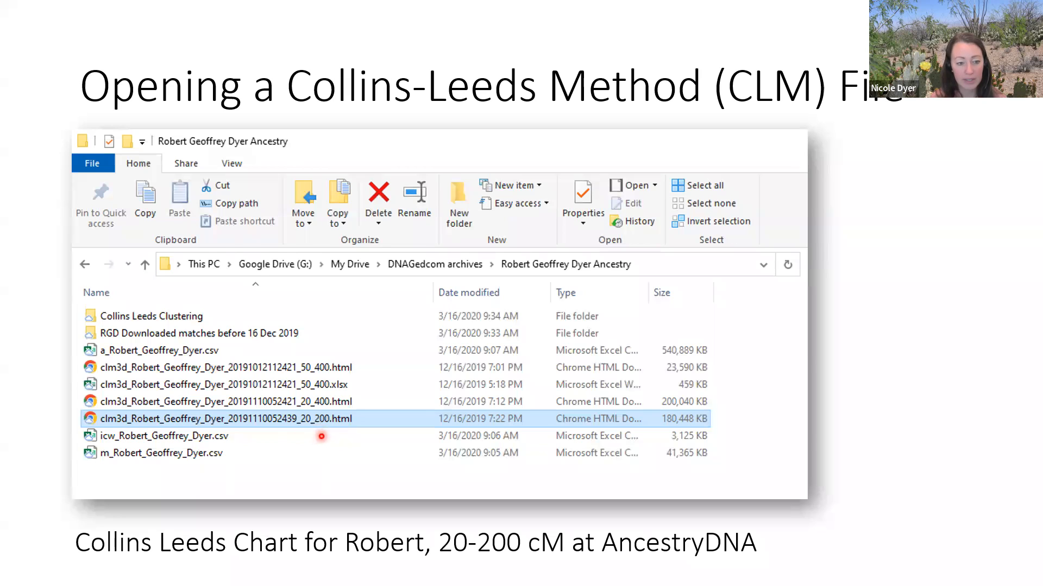
mouse_move(336, 430)
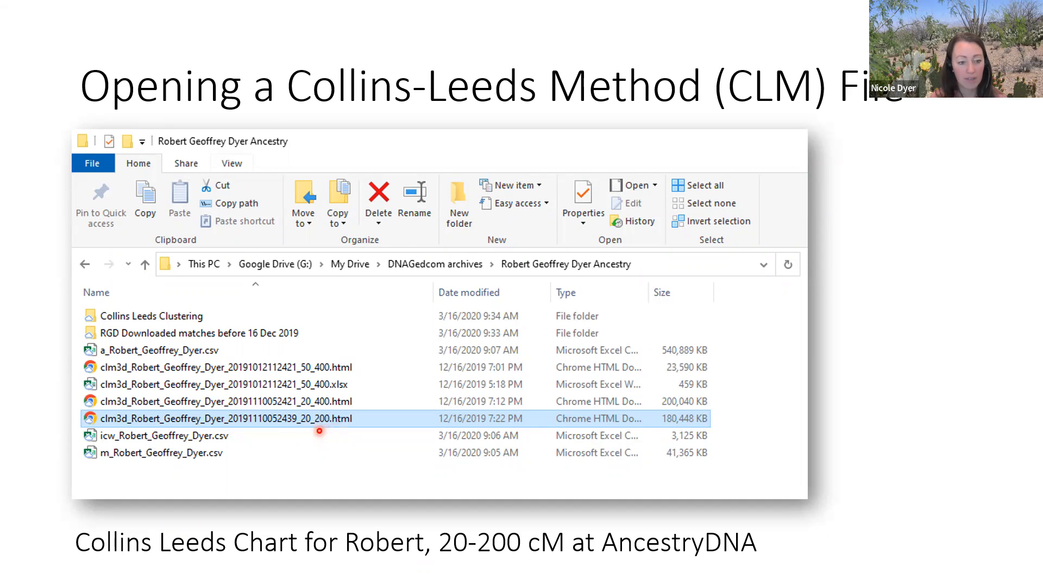
mouse_move(140, 428)
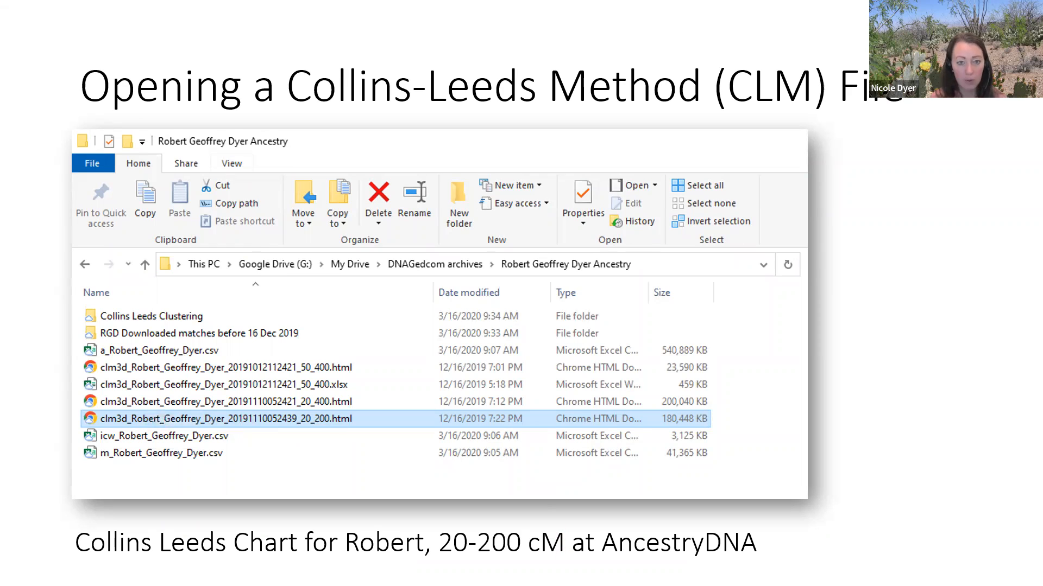
Step: Launch the 20_200 clm3d HTML chart in Chrome and review its match grid
double_click(226, 419)
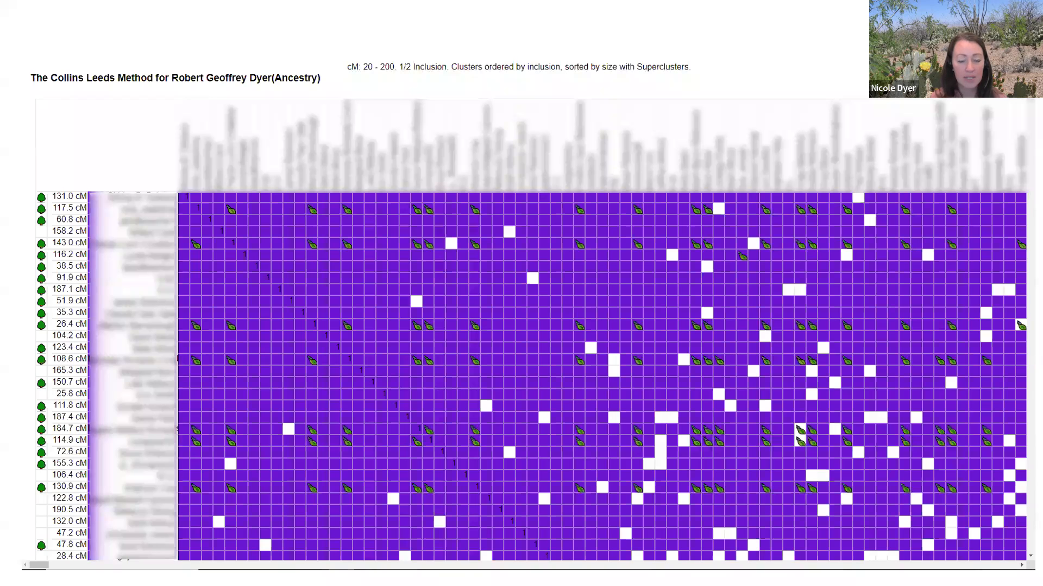
left_click(254, 208)
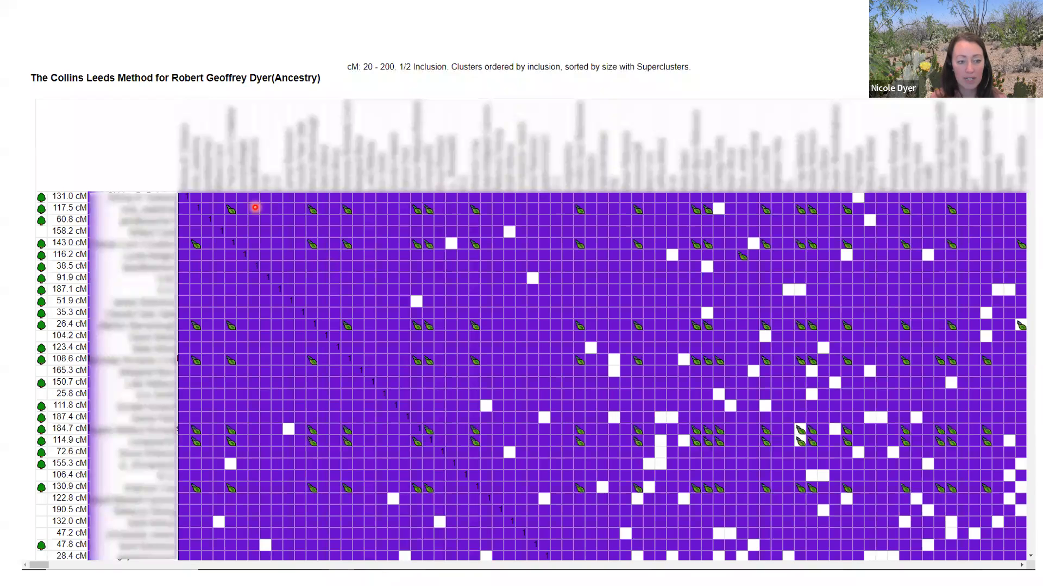
mouse_move(987, 499)
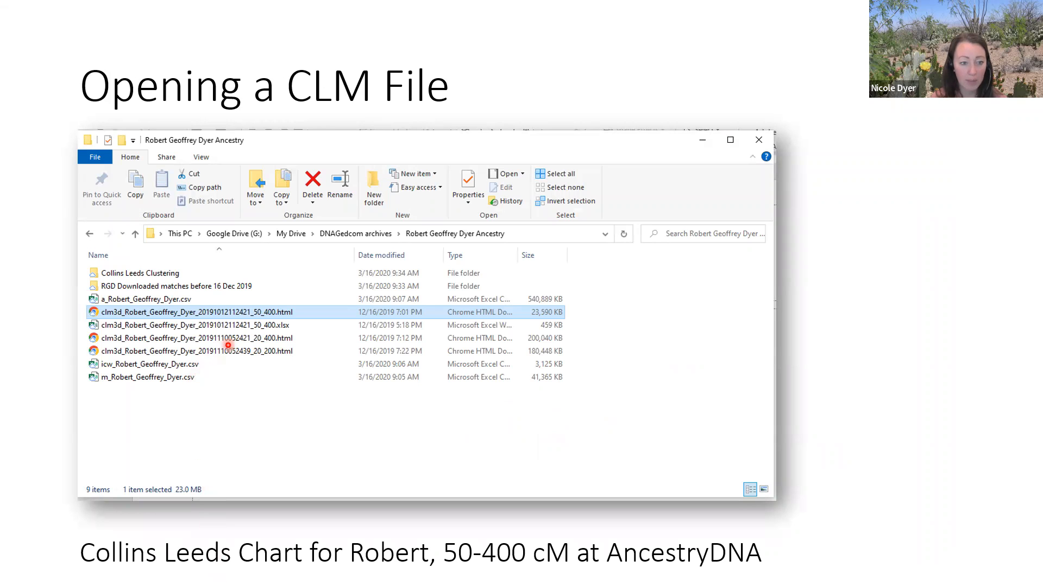
mouse_move(147, 325)
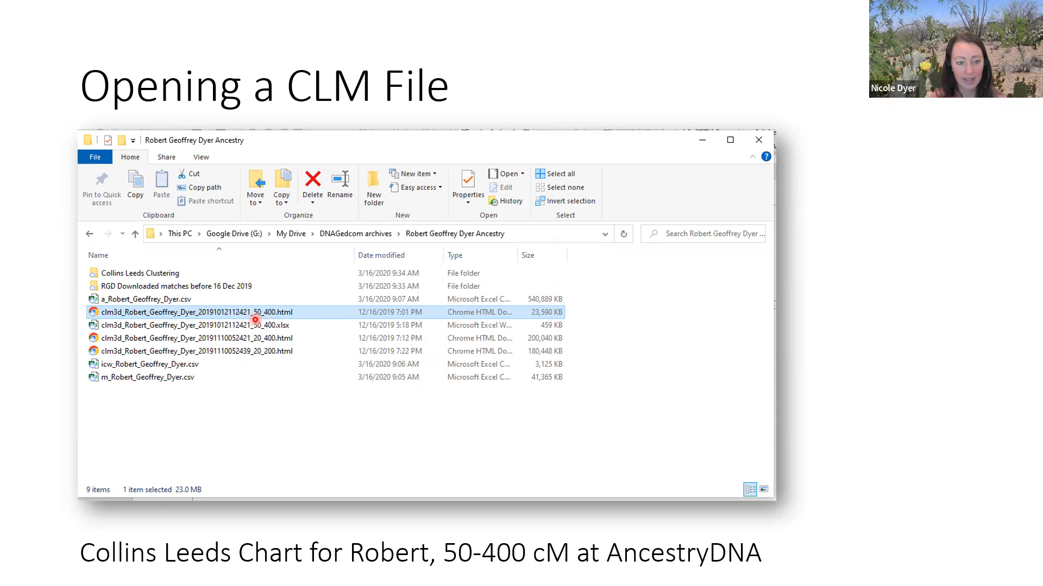
Step: Launch the 50_400 clm3d HTML chart from Robert's archive folder
double_click(188, 312)
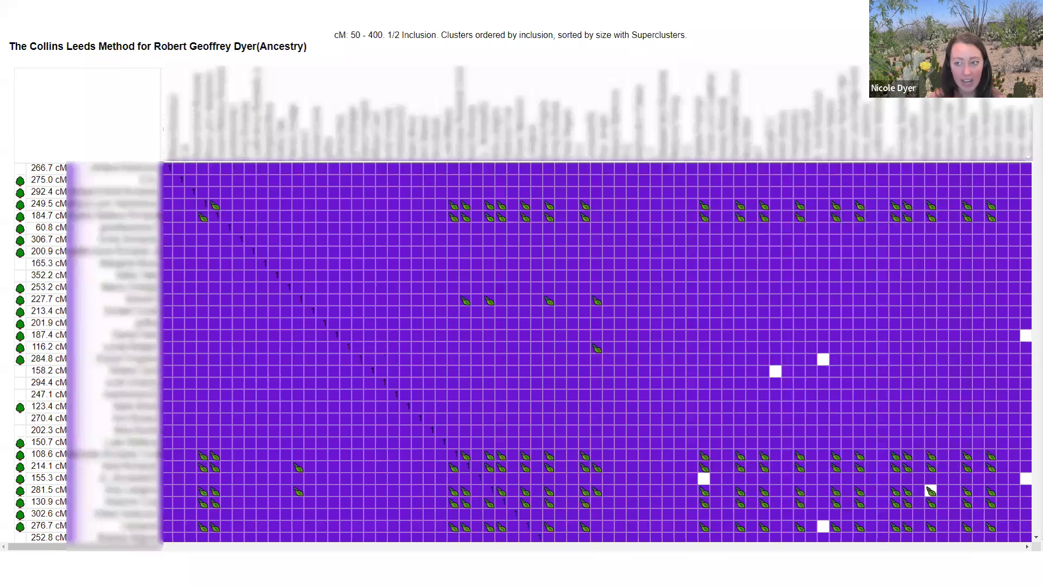
Step: Zoom out in Chrome so the whole 50–400 cM chart with its cluster blocks fits on screen
left_click(815, 29)
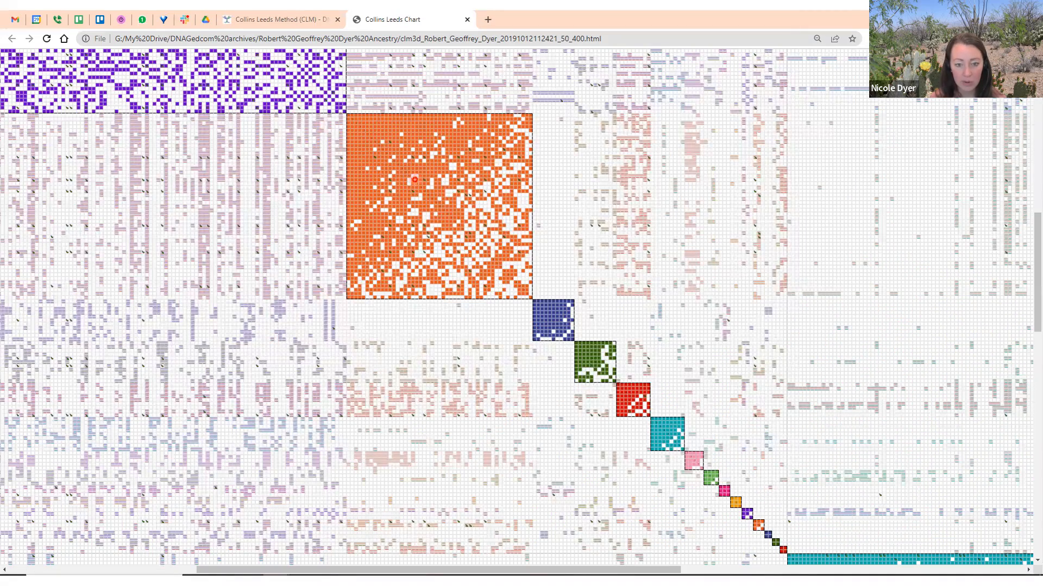
mouse_move(783, 531)
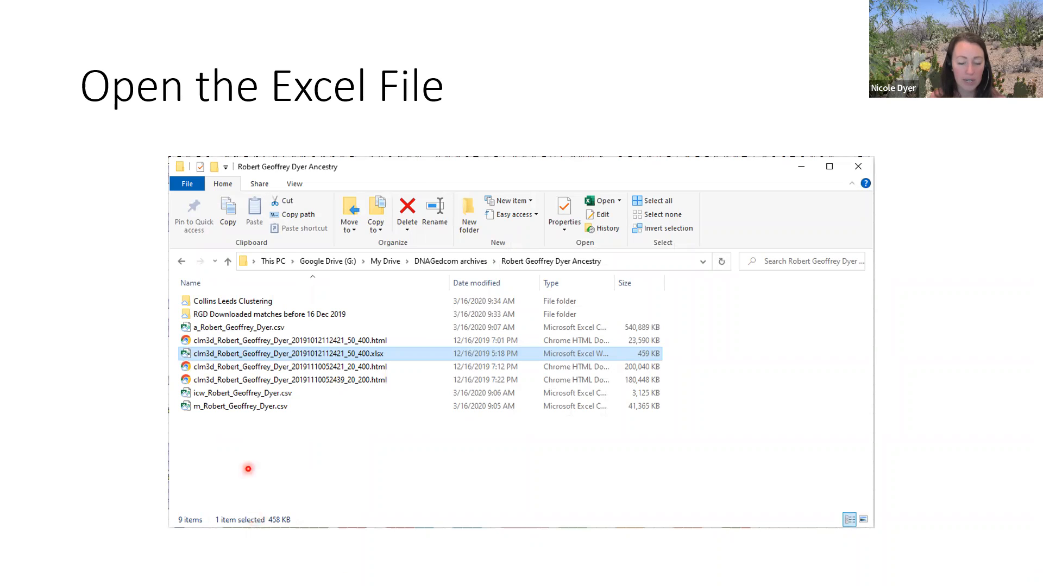
mouse_move(253, 453)
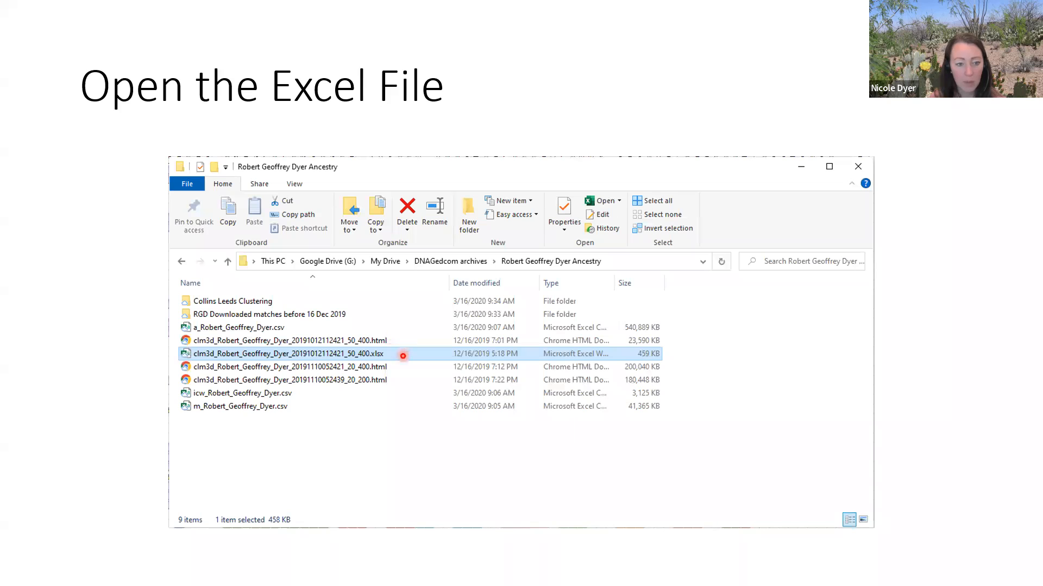
Step: Launch the clm3d 50_400 .xlsx cluster workbook in Excel
double_click(285, 353)
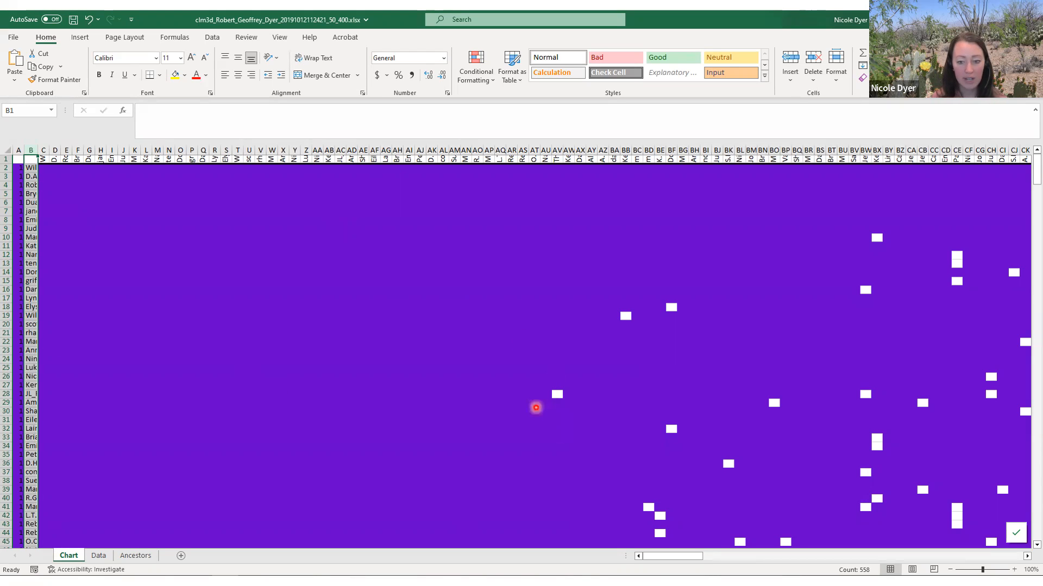
mouse_move(662, 420)
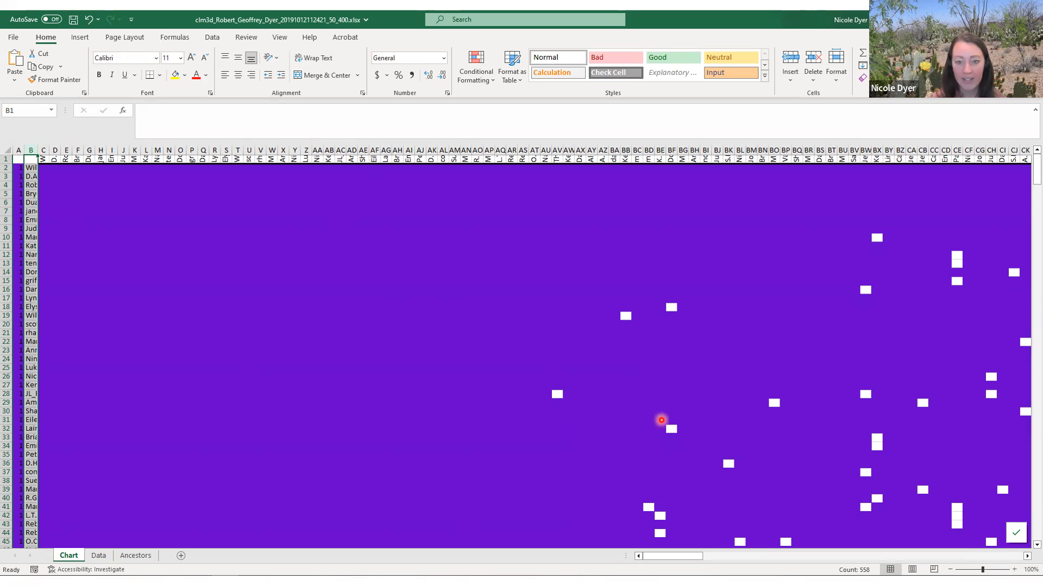
Step: Set the Chart sheet zoom to 25% via View > Zoom
left_click(682, 50)
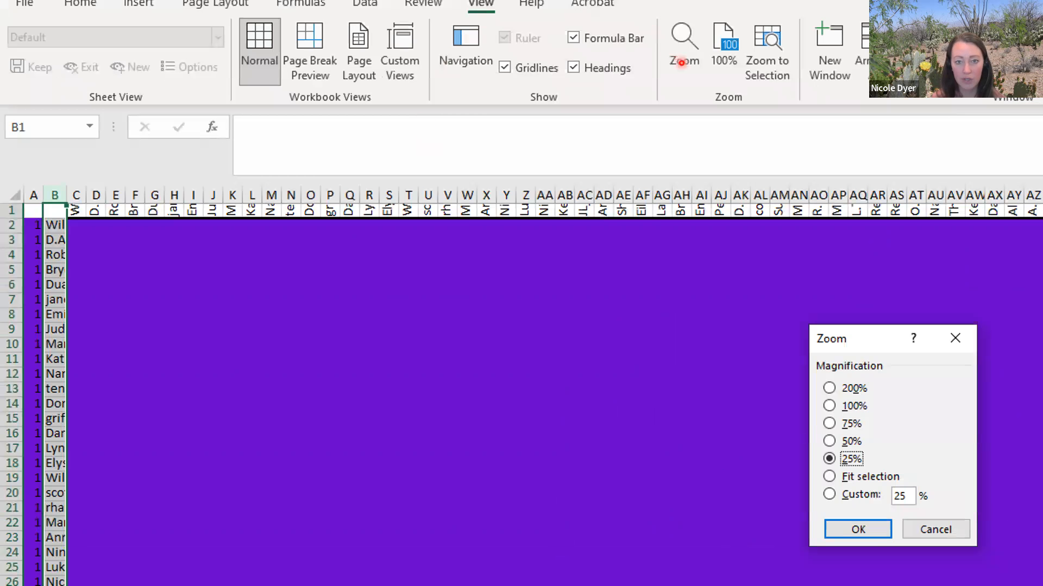
mouse_move(815, 483)
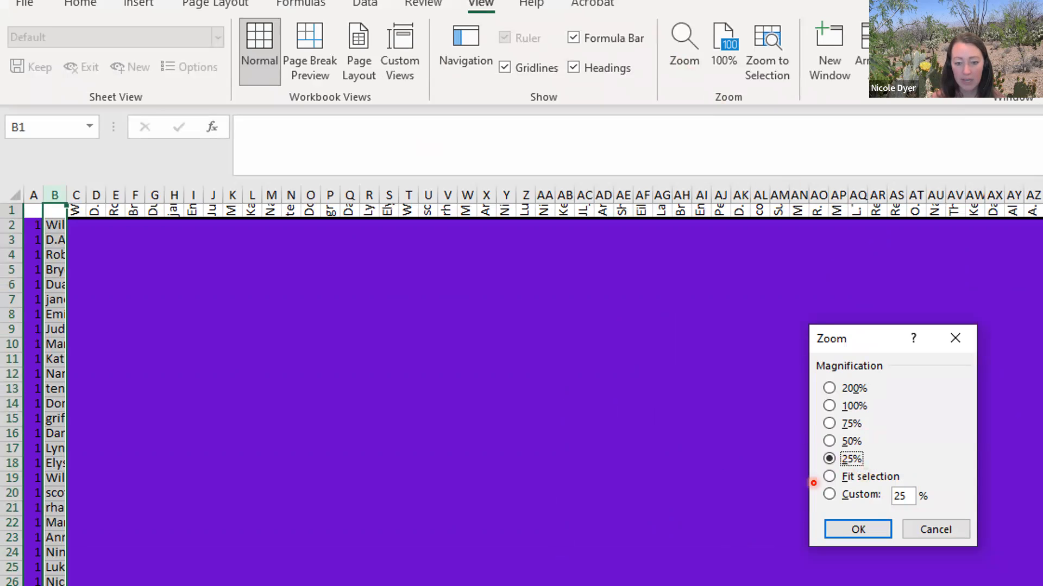
left_click(857, 529)
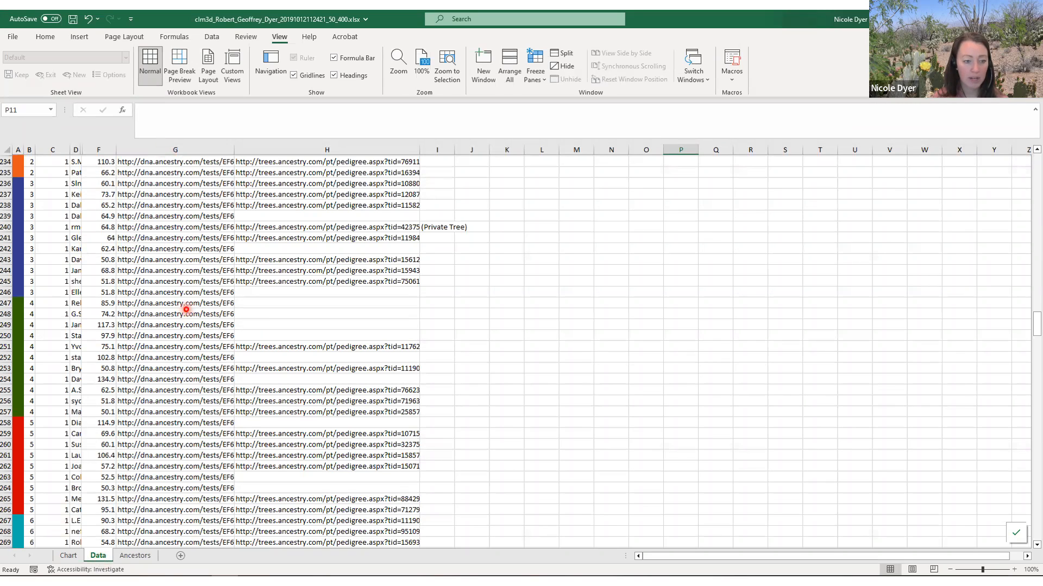
mouse_move(264, 250)
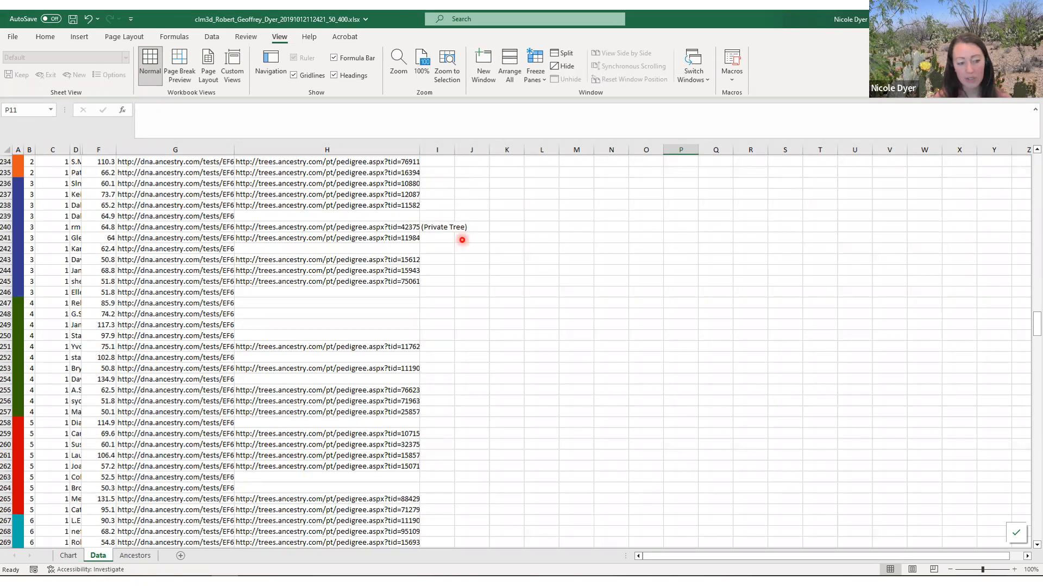
mouse_move(462, 259)
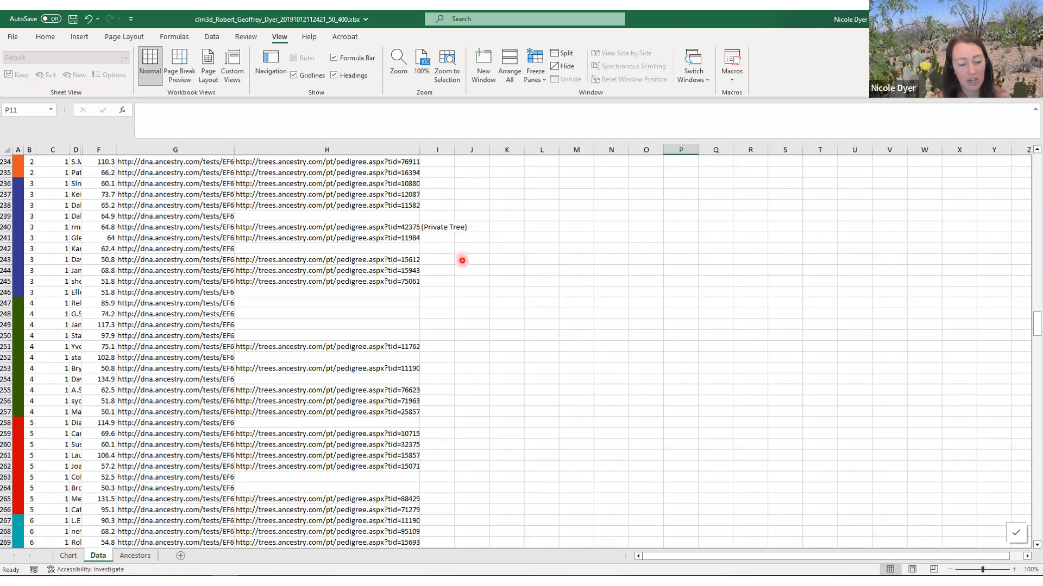
mouse_move(461, 244)
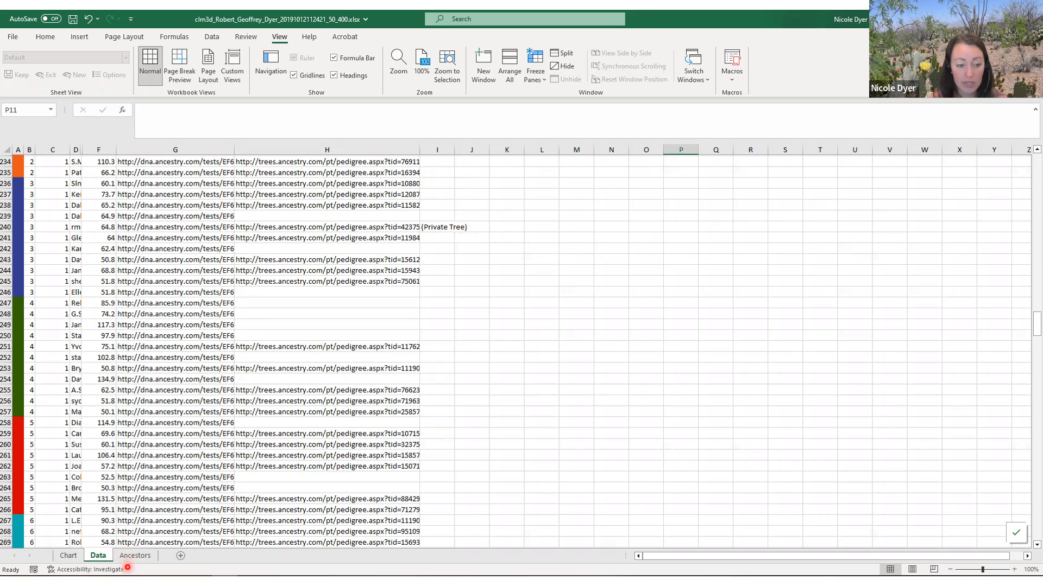
Step: Show the Ancestors sheet listing Miller, Longstroth and Ashton with their clusters and matches
left_click(137, 555)
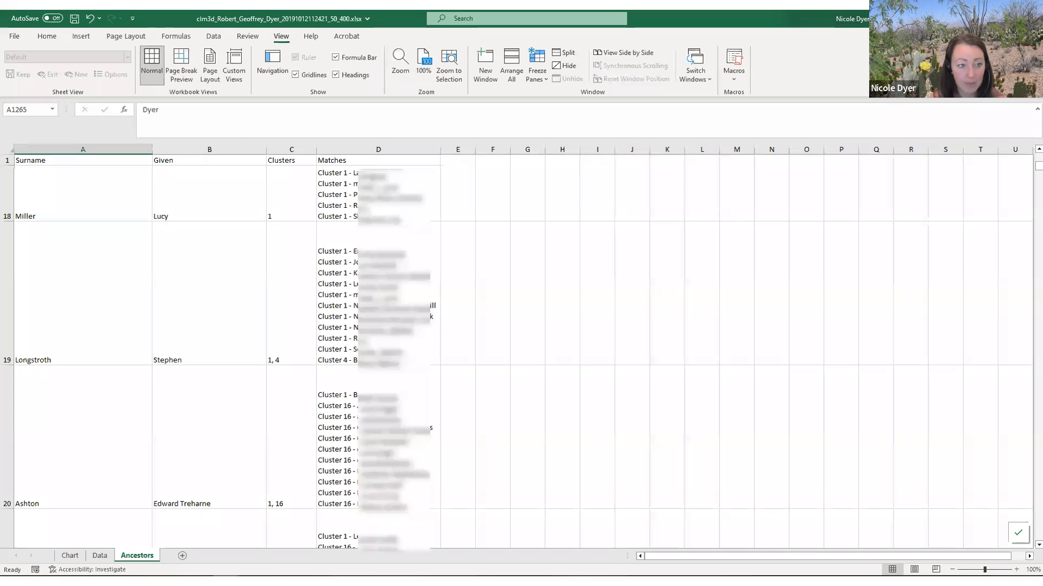
left_click(91, 282)
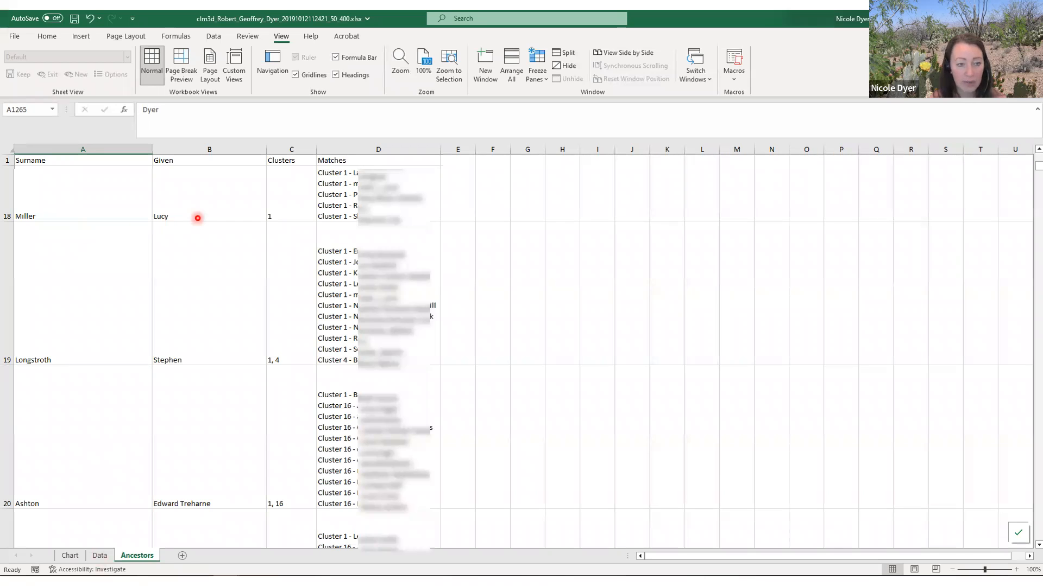
mouse_move(289, 221)
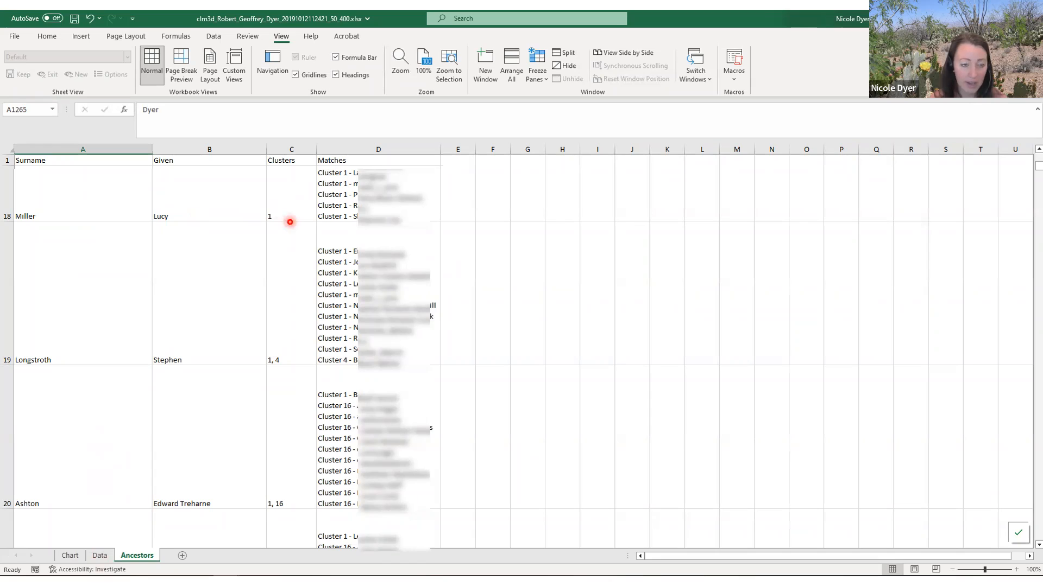
mouse_move(366, 217)
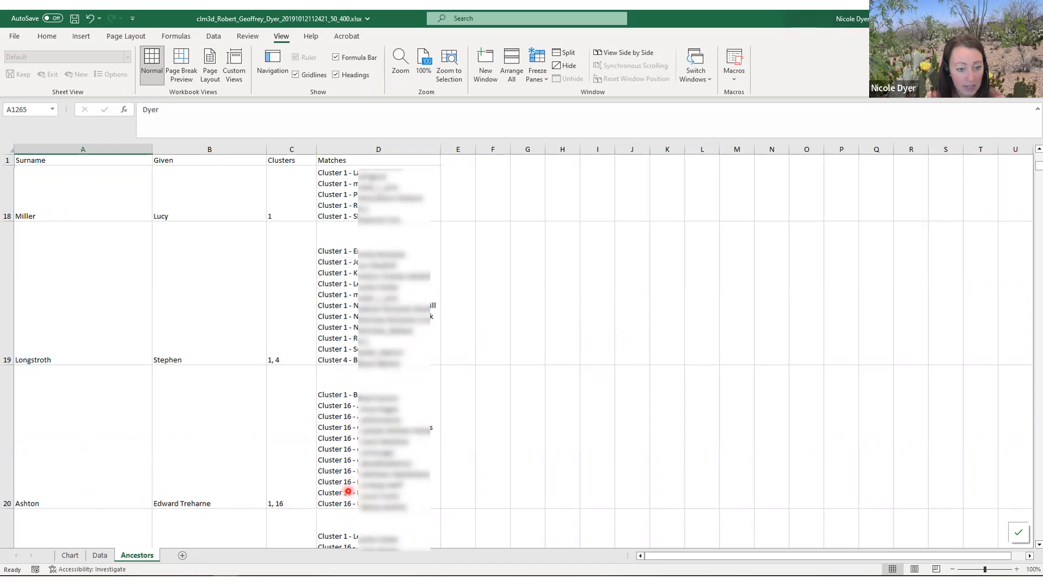
mouse_move(343, 455)
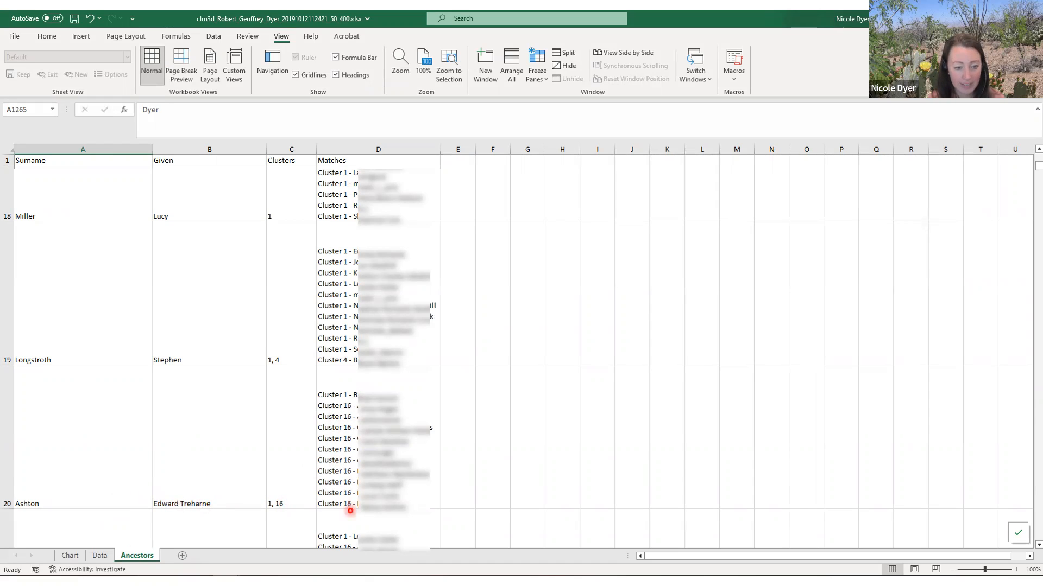
mouse_move(351, 505)
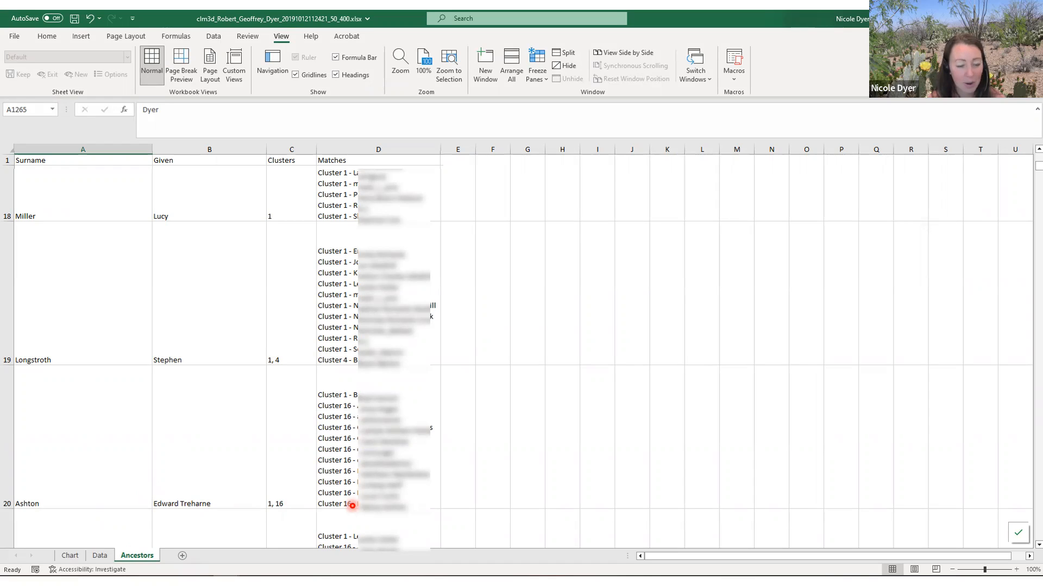
mouse_move(206, 521)
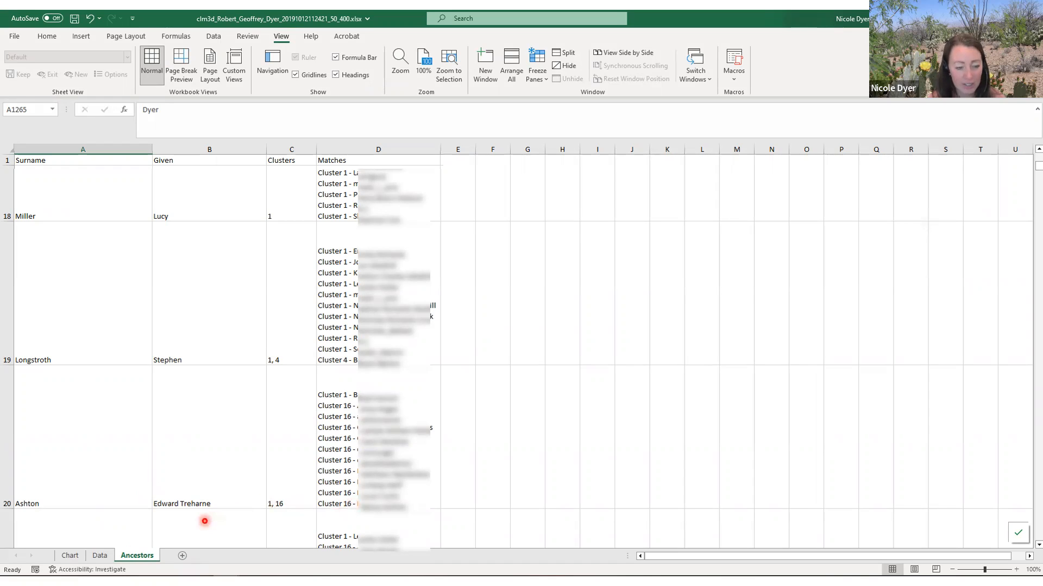
mouse_move(200, 475)
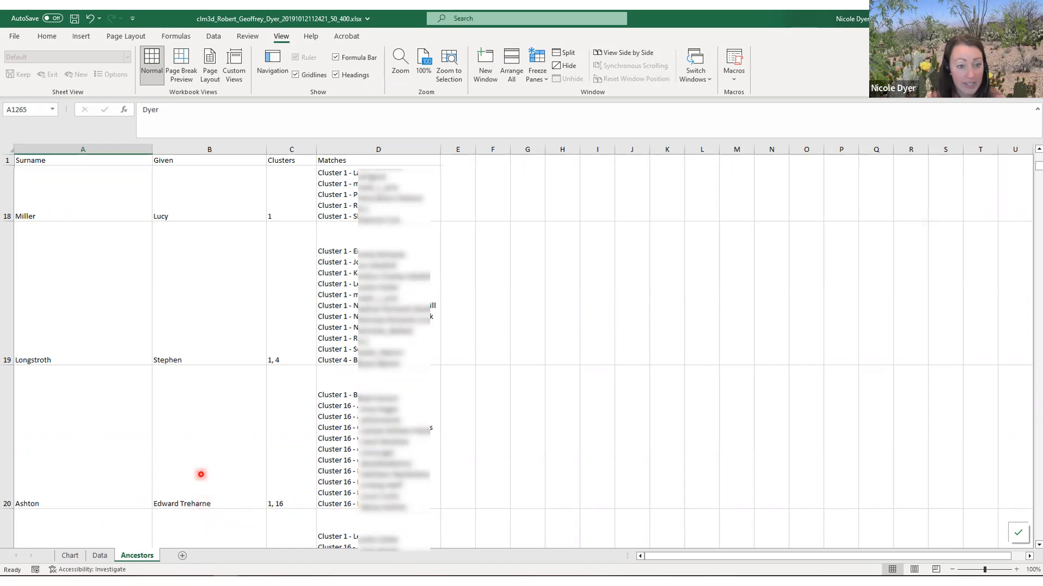
mouse_move(173, 289)
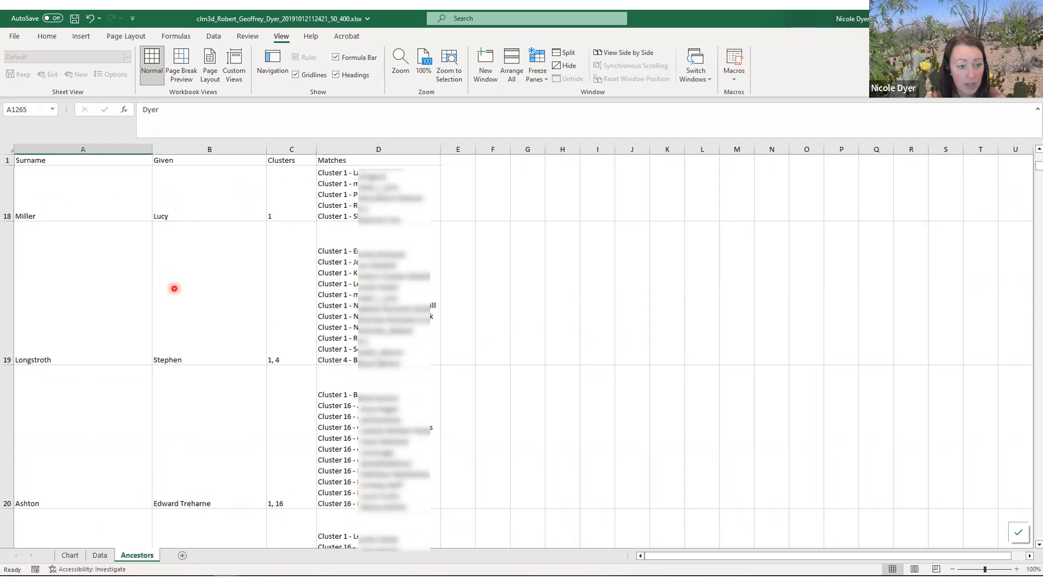
mouse_move(204, 316)
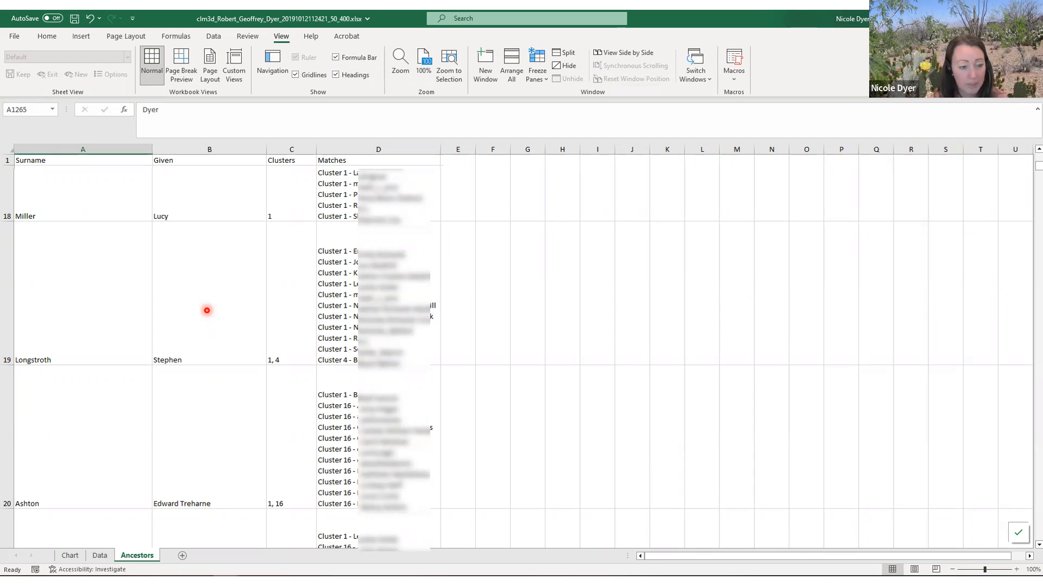
mouse_move(309, 512)
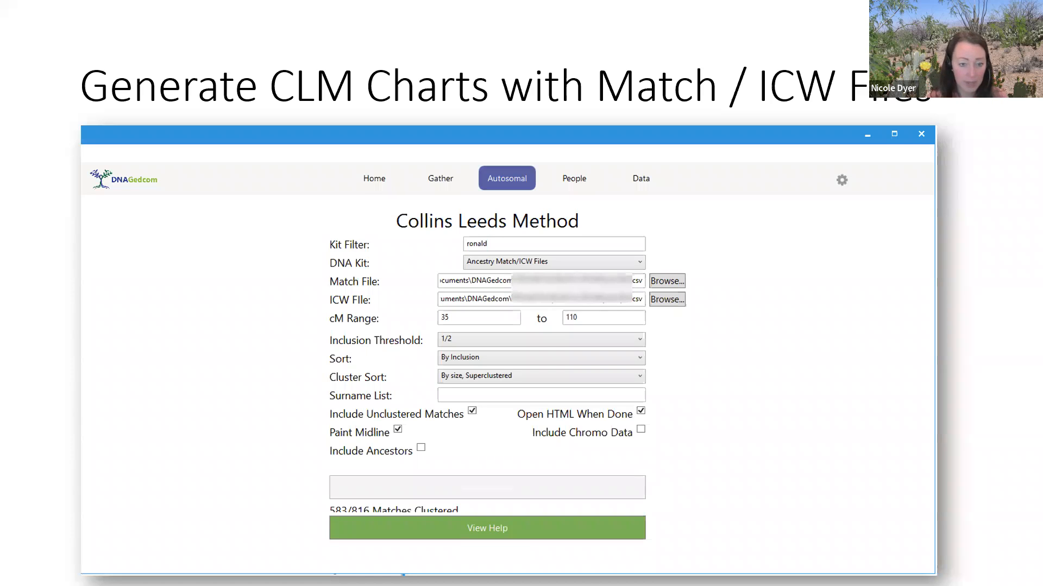
Step: Run the Collins Leeds Method with Match/ICW files at 35–110 cM and display the resulting HTML chart
left_click(505, 273)
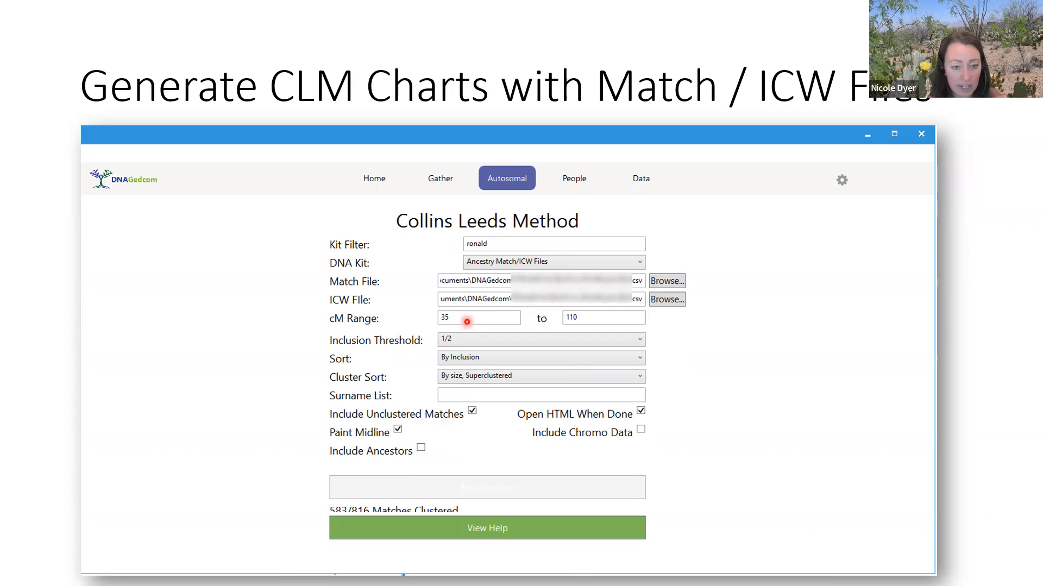
mouse_move(621, 332)
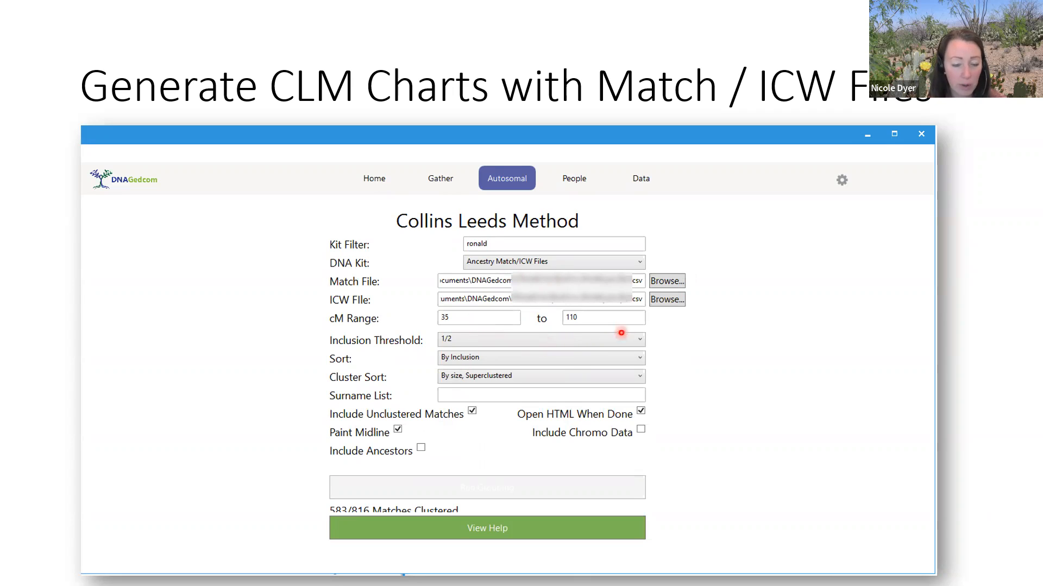
mouse_move(628, 326)
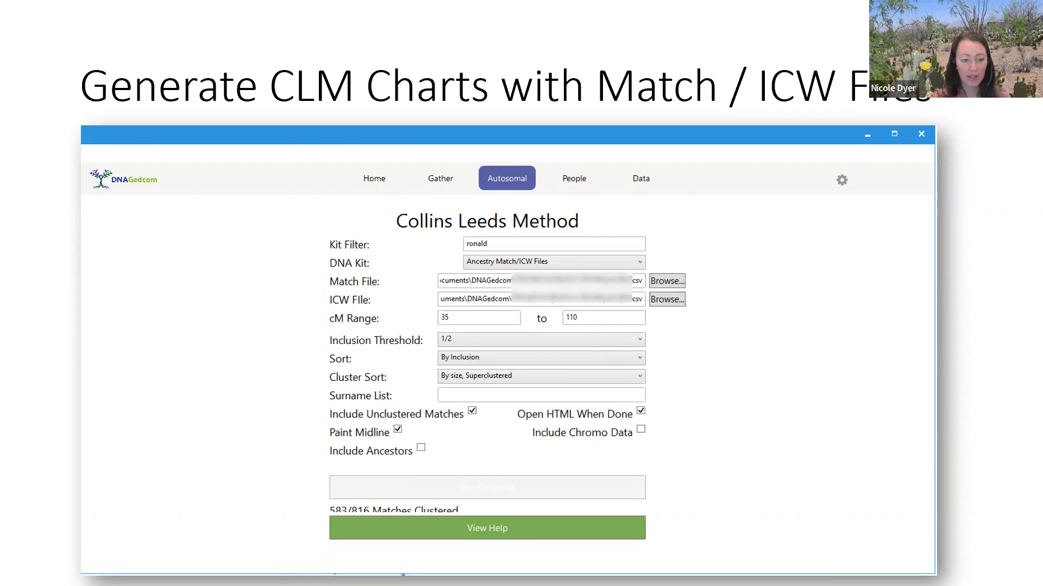
left_click(486, 487)
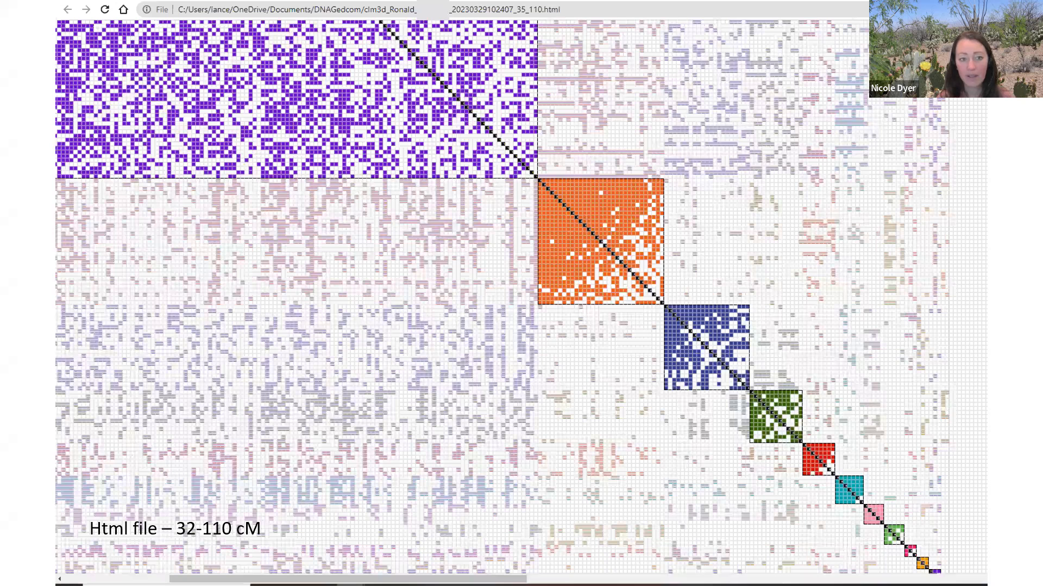